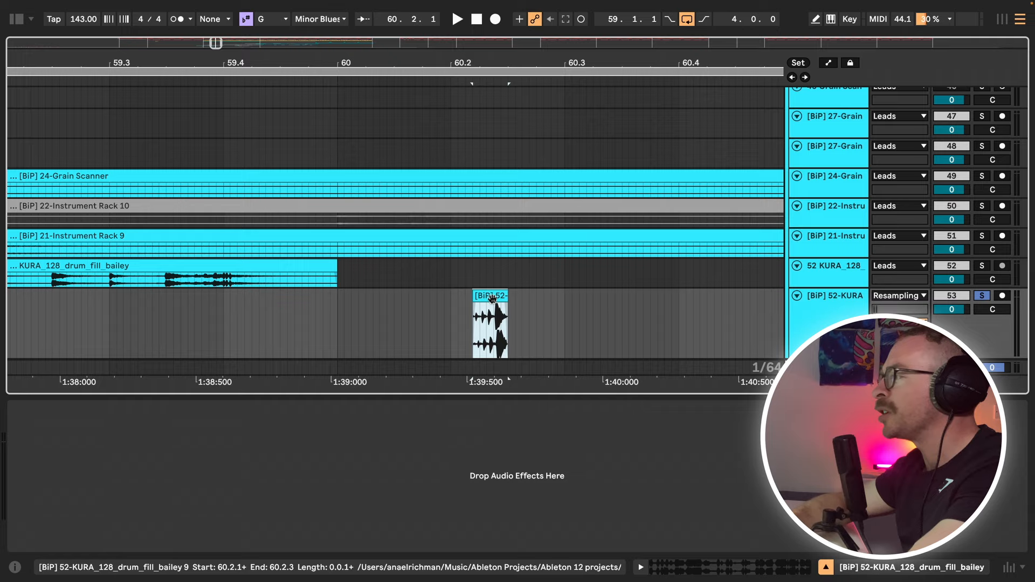
- Load the occularScope analyser onto the soloed Resampling track's device chain
{"action": "left_click", "coordinate": [490, 323]}
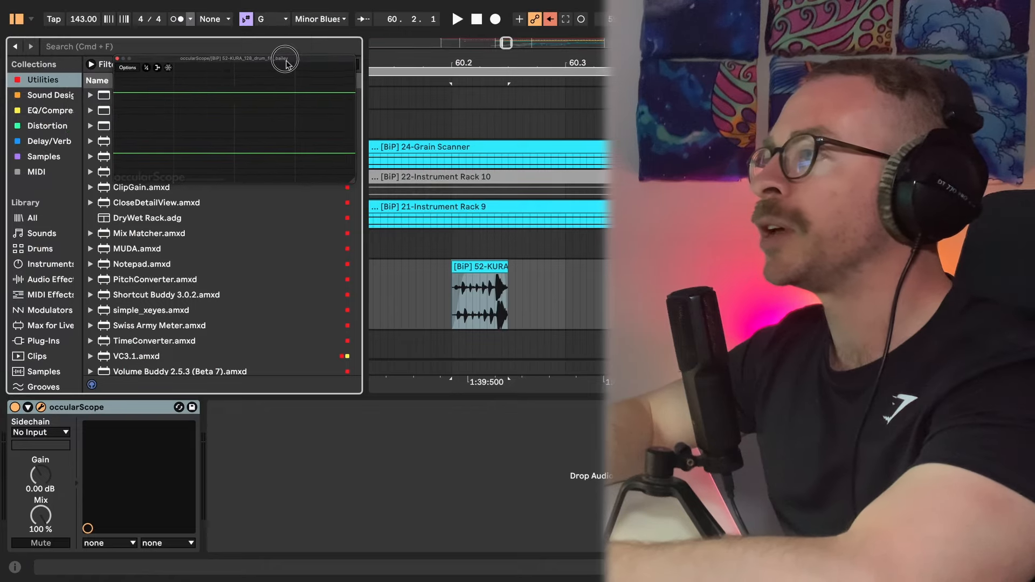
- Show the EQ/Compression collection and add Crispy Clip to the resampled drum-fill track
{"action": "left_click", "coordinate": [50, 110]}
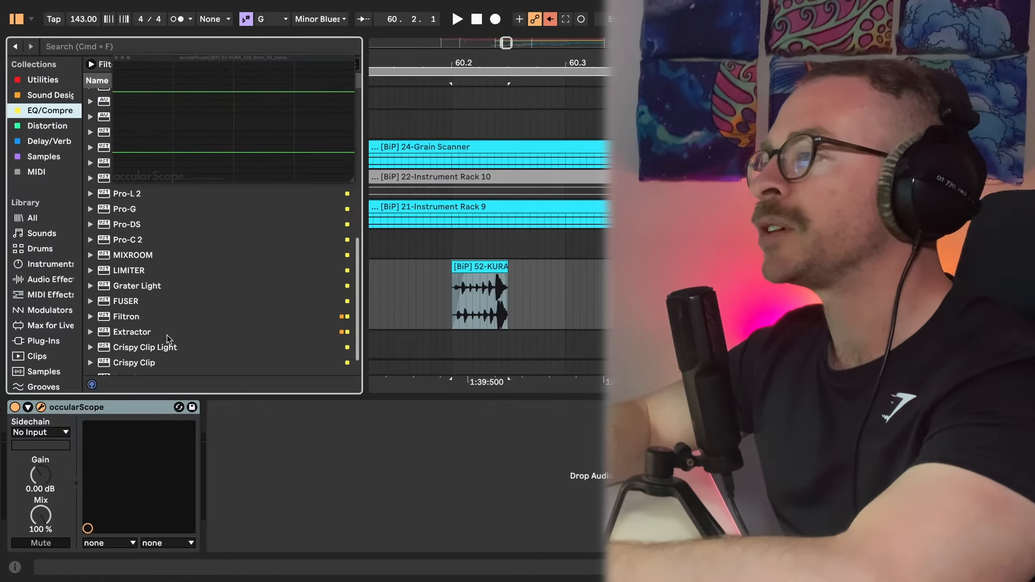
{"action": "left_click", "coordinate": [134, 363]}
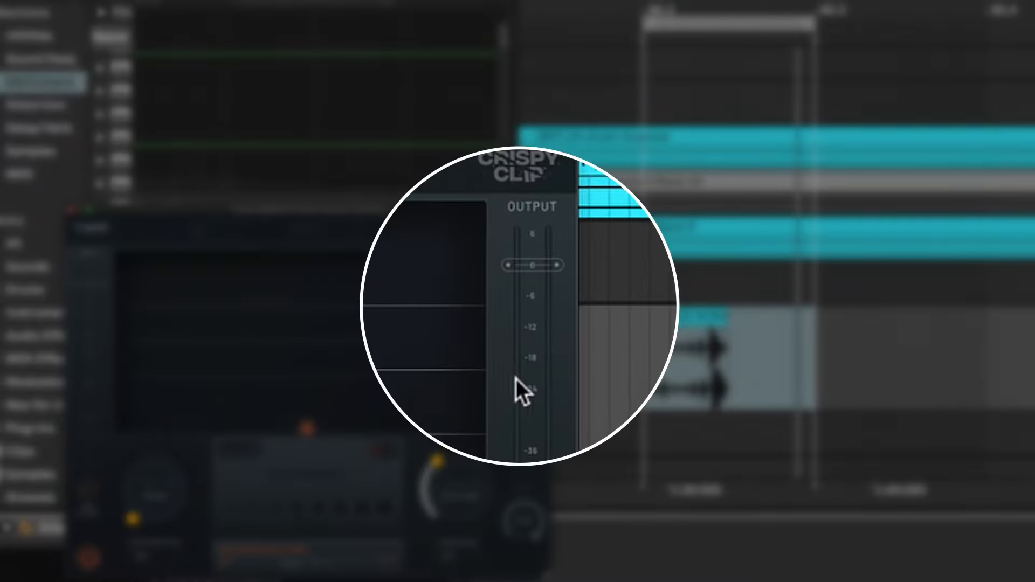
{"action": "mouse_move", "coordinate": [528, 349]}
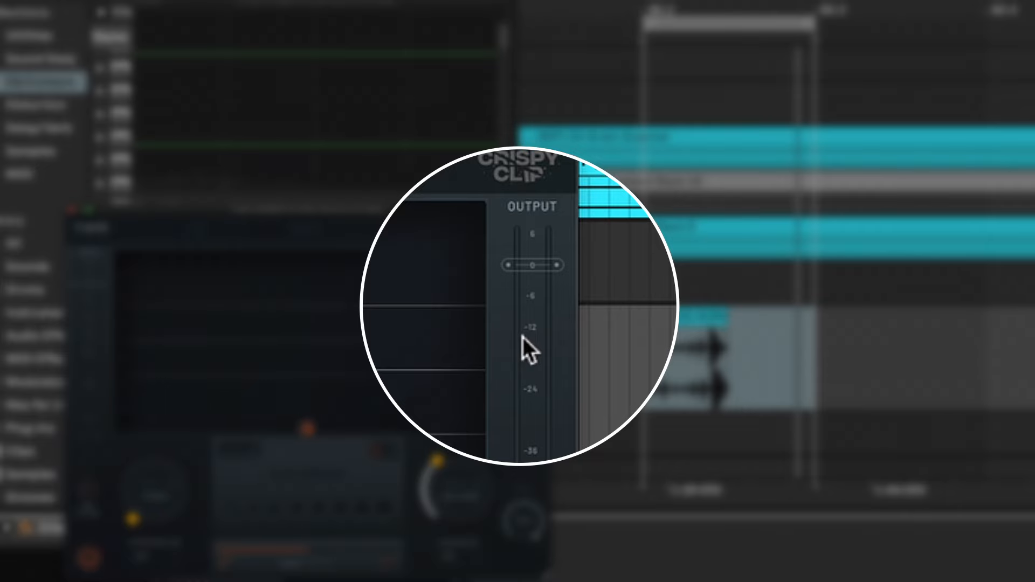